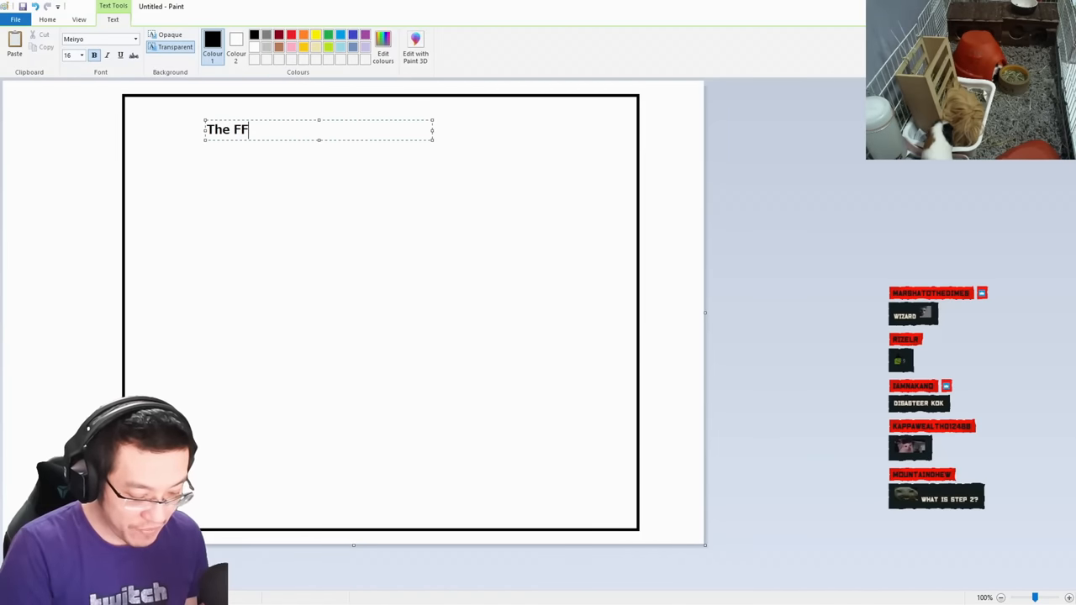
Step: Write the title 'The FF14 community cycle of life' and step 1 about bored players always welcoming and helping newcomers
type("14 community cycle of life")
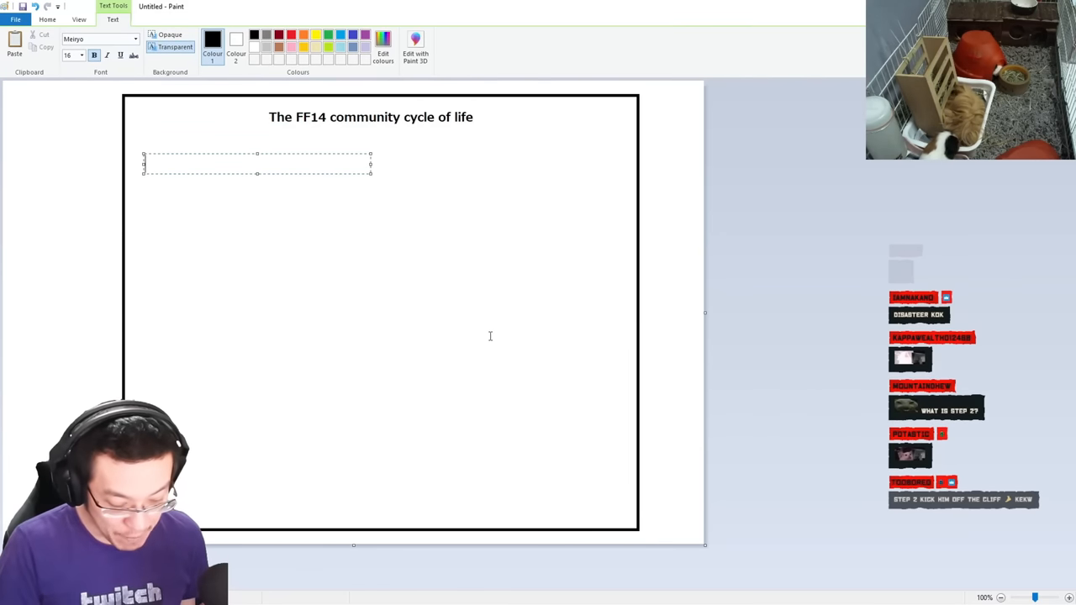
type("1. Always welcoming (at the beginning")
type("2. Going o")
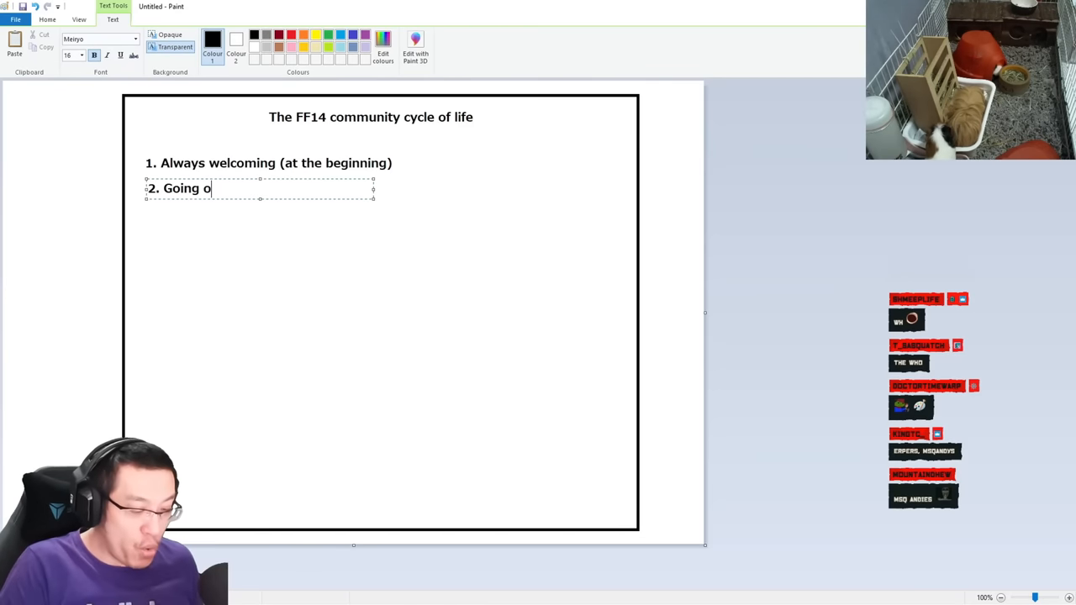
type("ut of their way (because")
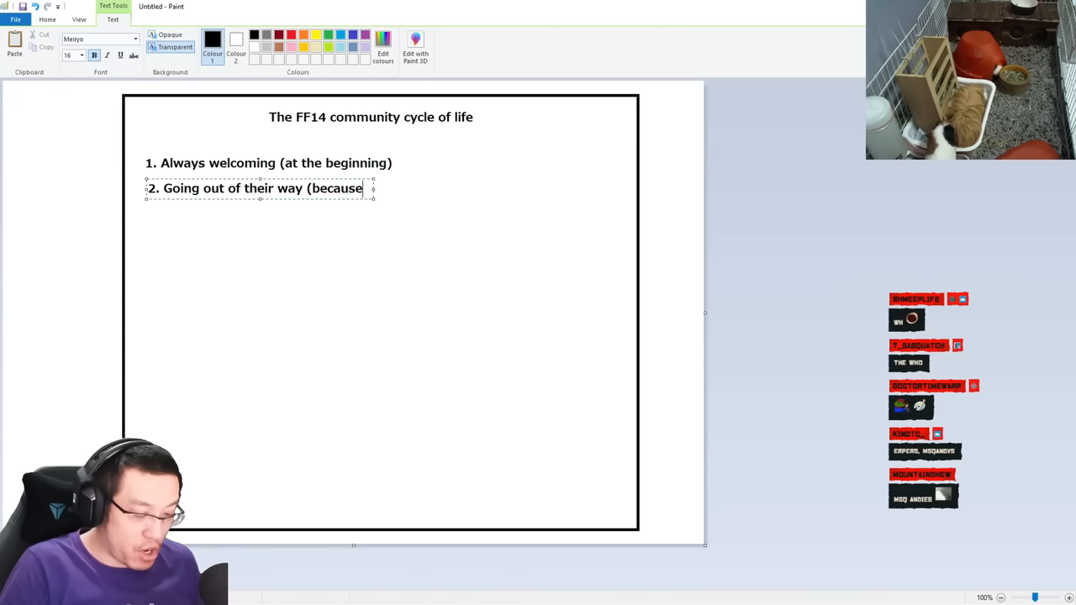
type("they r just so")
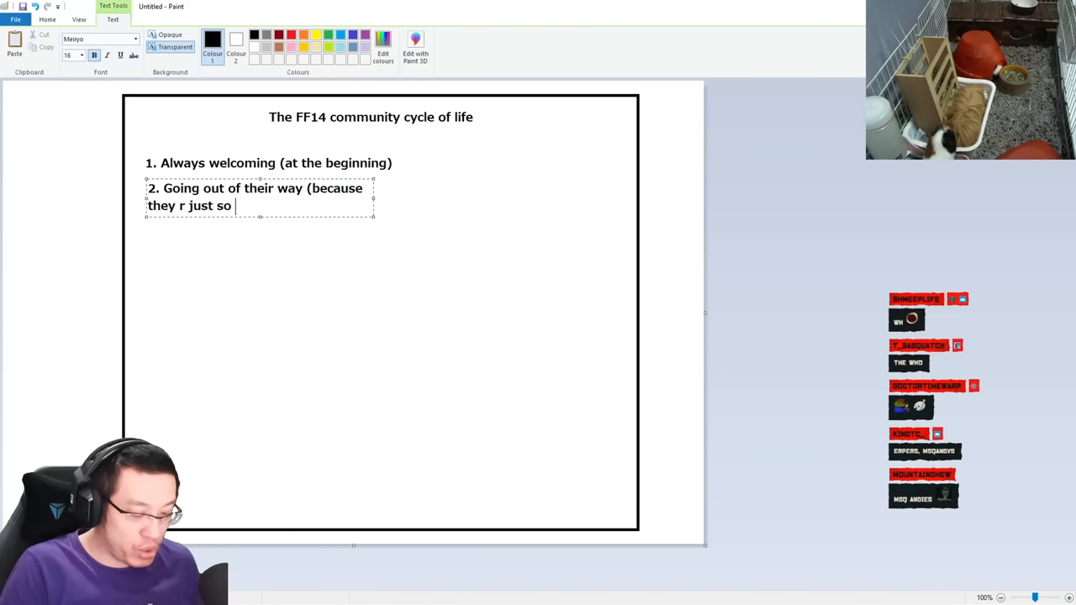
type("damn bored) to help")
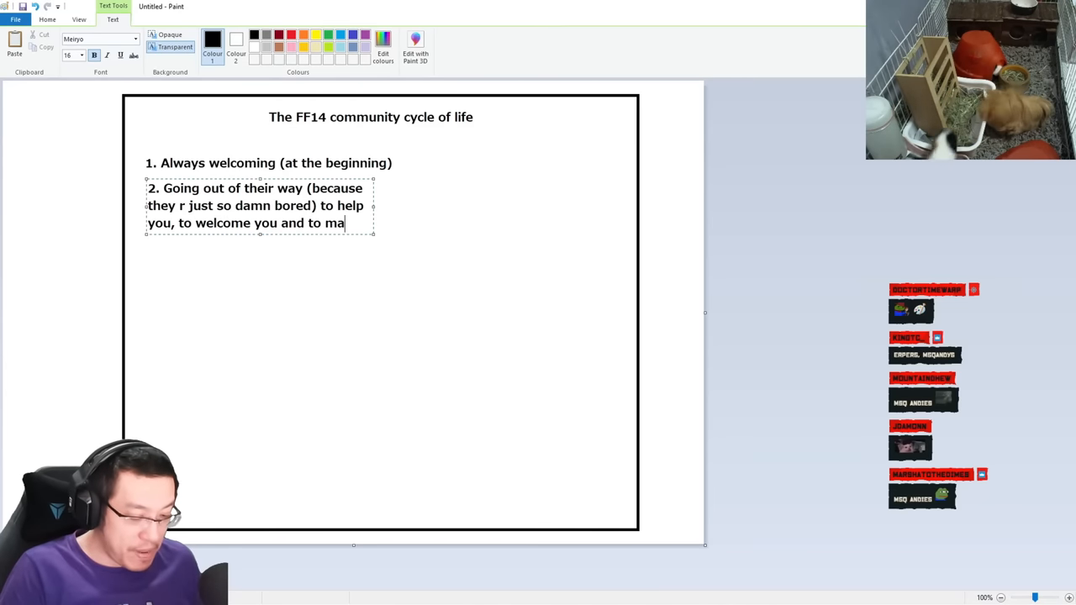
type("ke you feel as l")
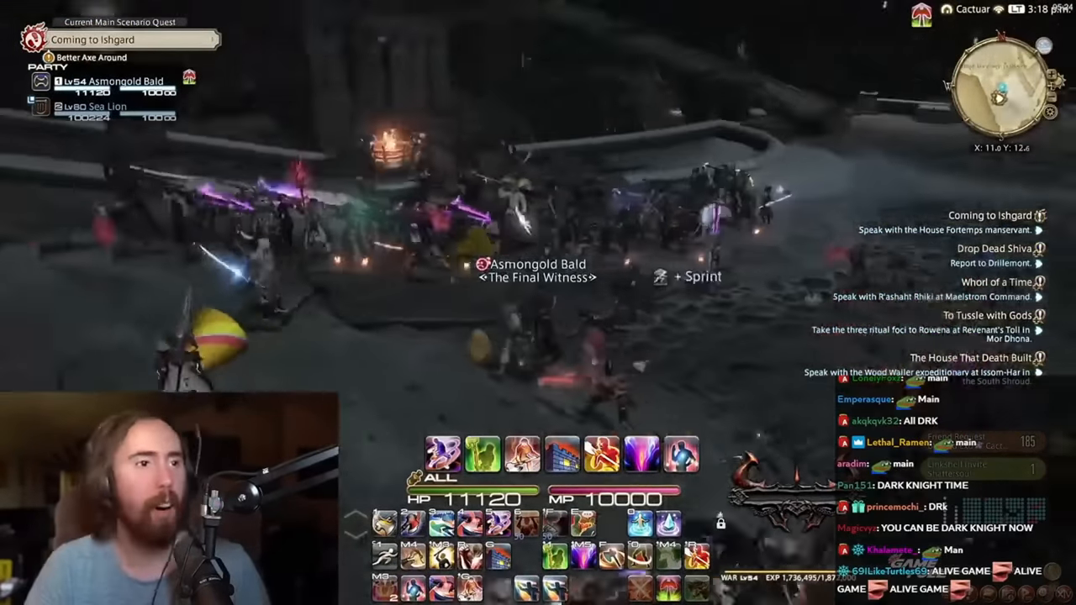
Step: Add step 2 about wanting to join your party and help through trials and savage
type("2. Wants to joi")
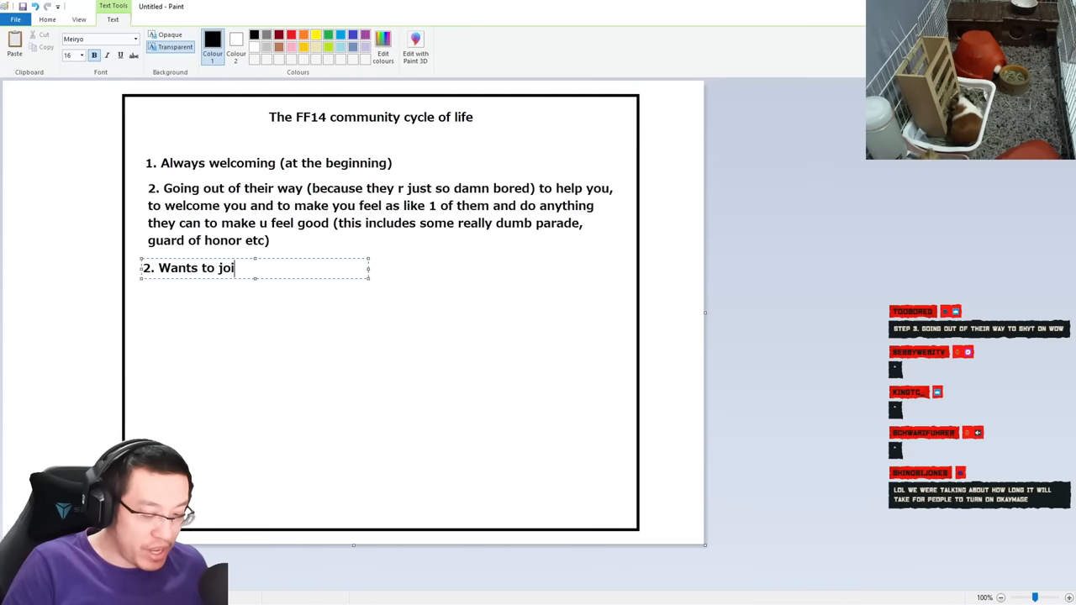
type("n ur party and help u clear everything")
type("4. Clear most EX")
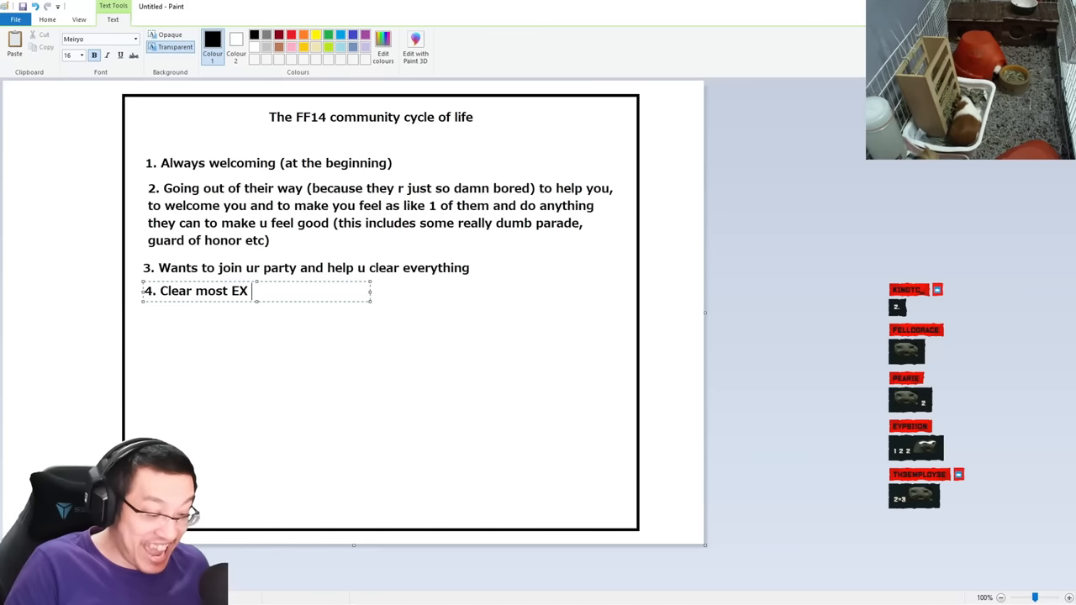
type("trials and then savag")
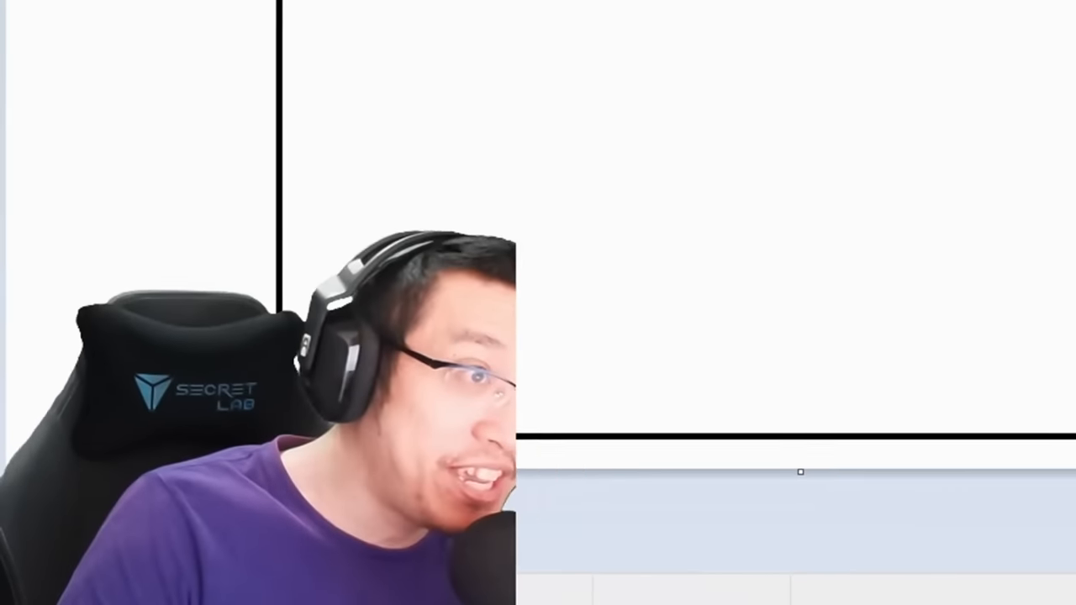
Step: Write the 'Now that the "newcomer" has...' heading and step 5 about nitpicking, statics and getting mad, angry and jealous
type("Now th")
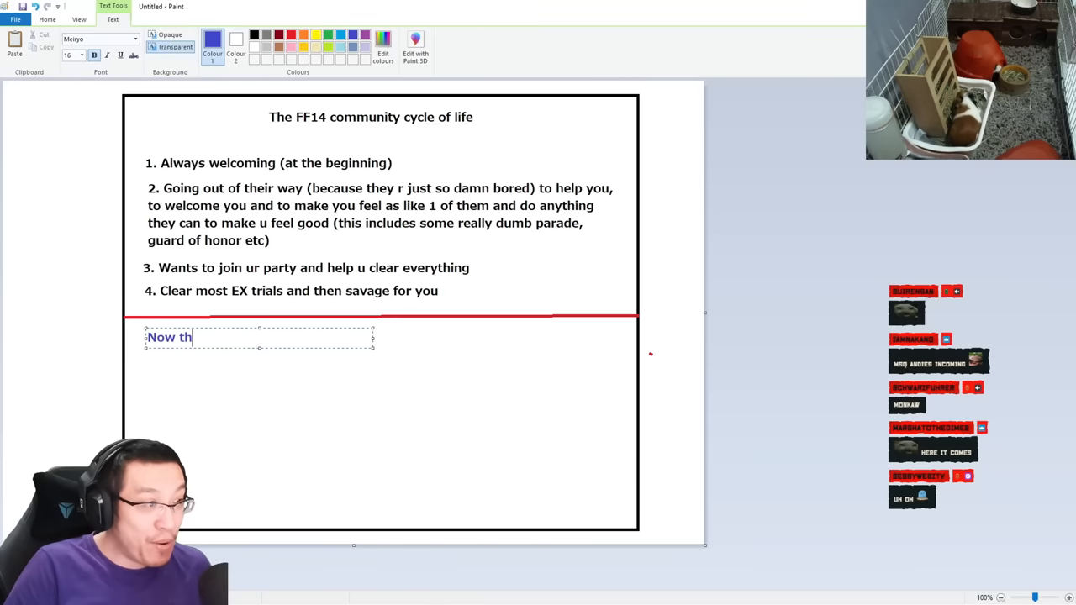
type("at the \"newcomer\" has done the above and decided to deviate and")
type("5. They watch you ni")
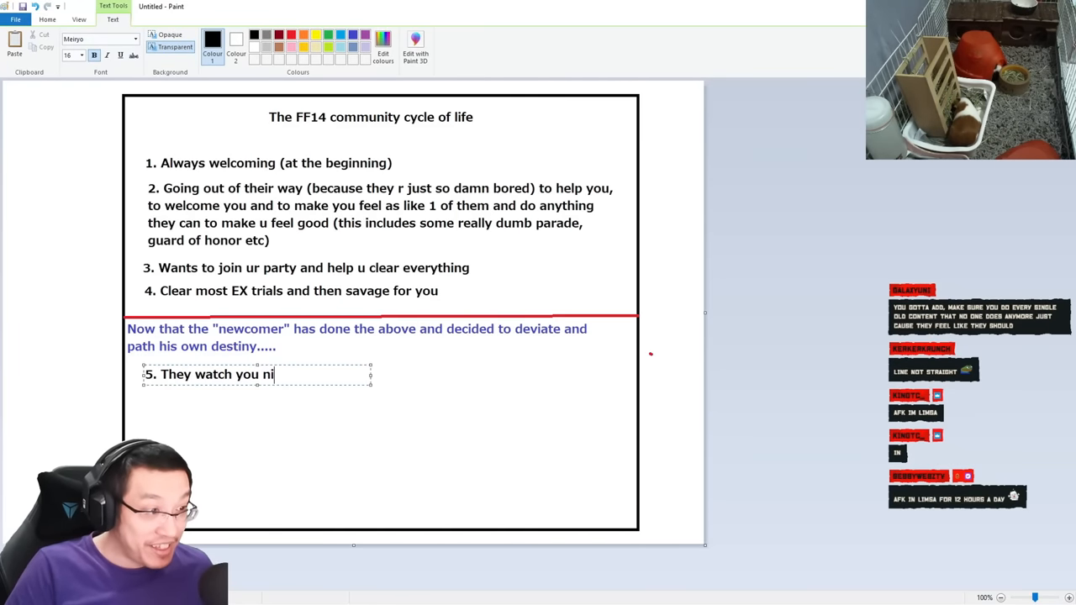
type("tpick, join statics and tackle content they themselves cannot do..... They")
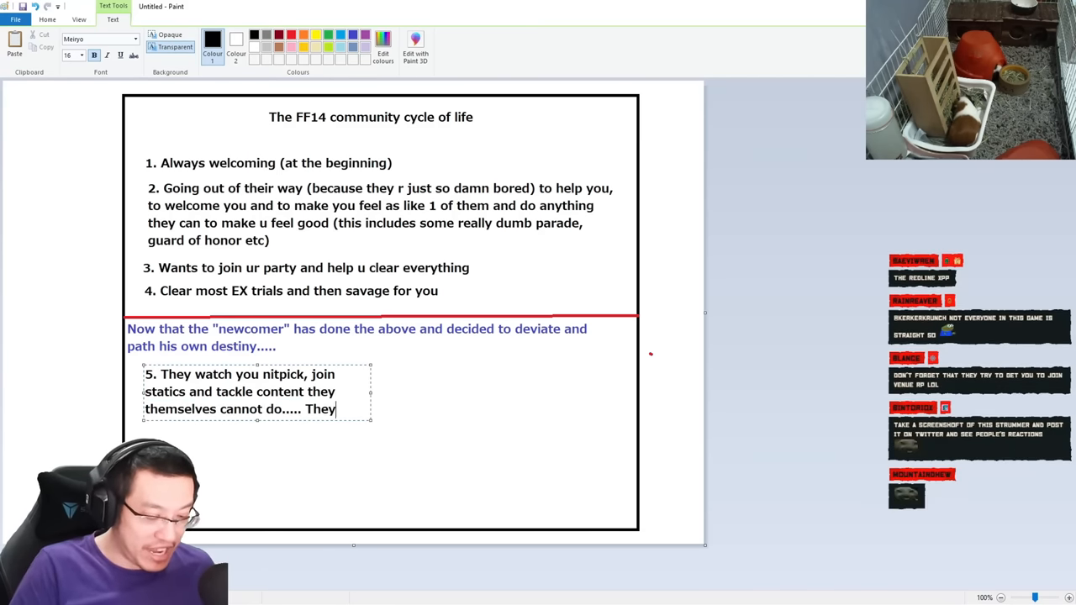
type("start to get ma")
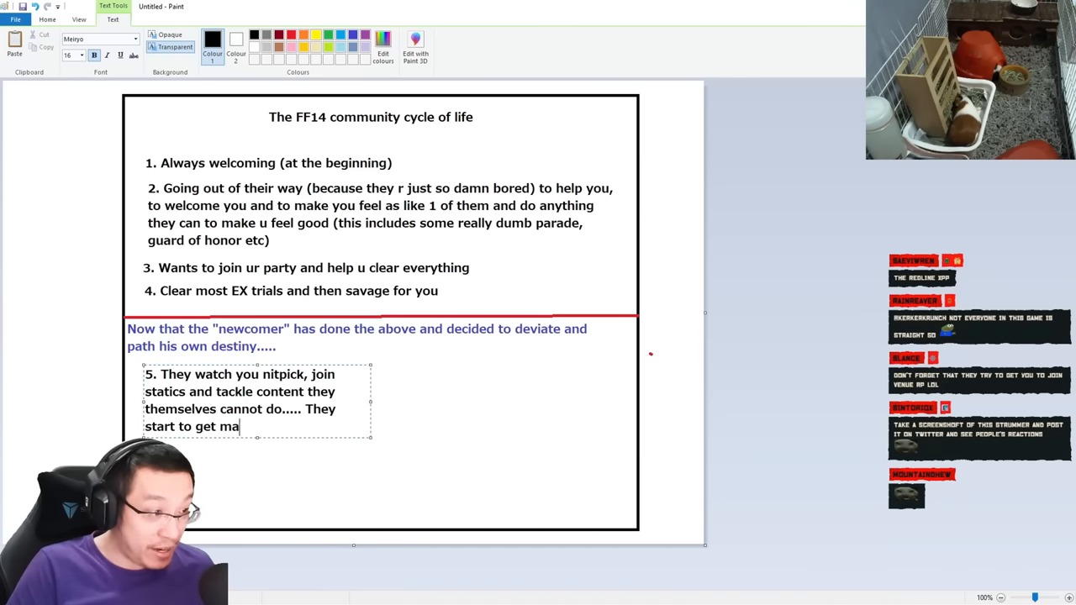
type("d, angry and jealous")
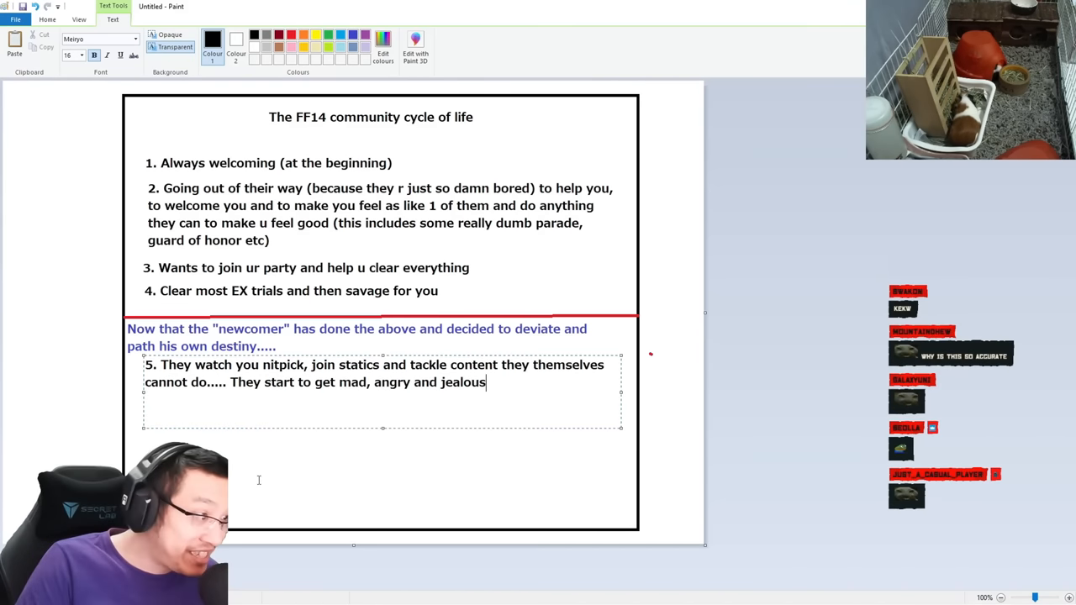
Step: Begin step 6 about starting to have private dealings
type("6. Start tio")
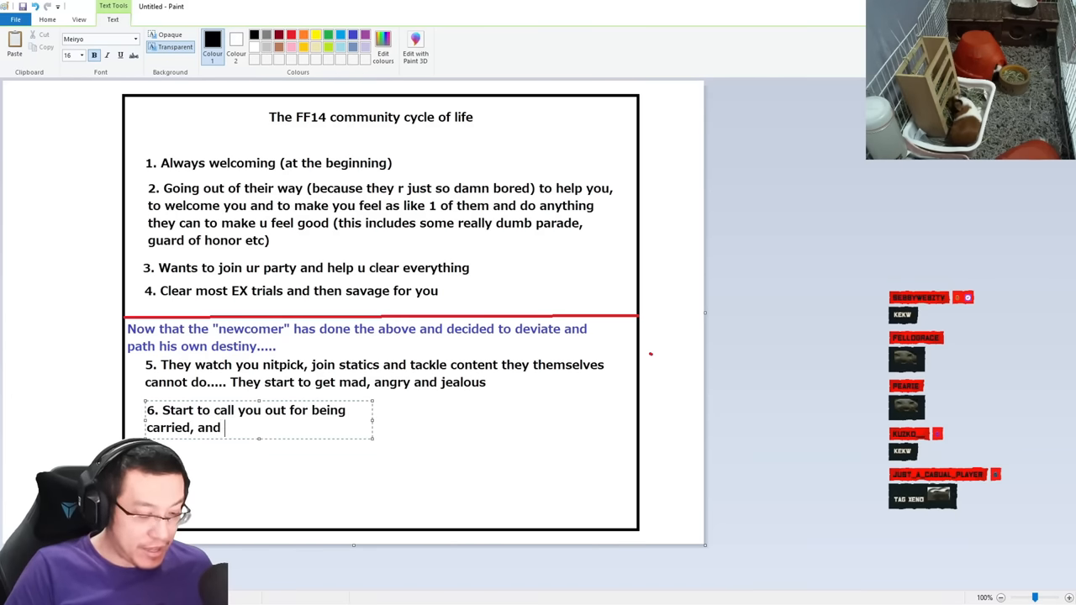
type("having priviledges, and shit")
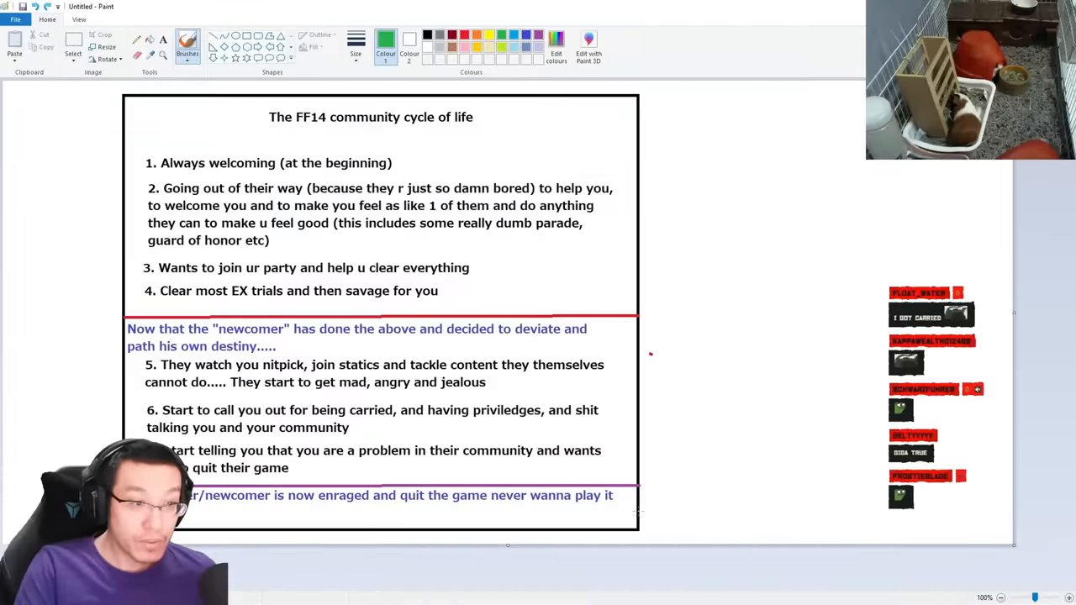
Step: Brush a green curve looping from the end of the list back toward step 1
left_click_drag(719, 185, 639, 512)
type("n")
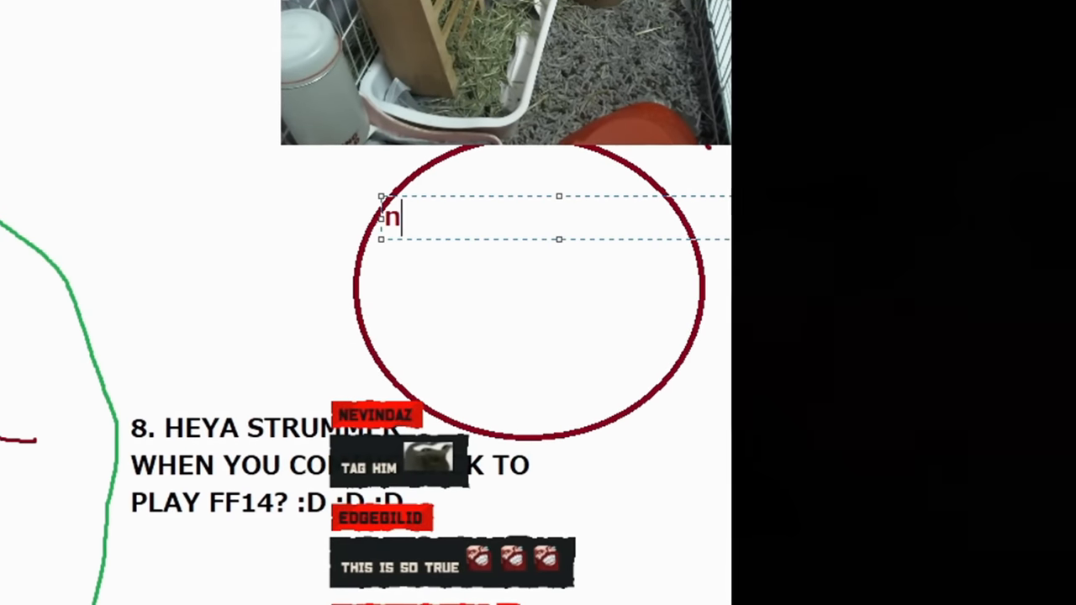
Step: Write 'never seen yet in 2023' inside the red circle
type("ever seen yet in 2023")
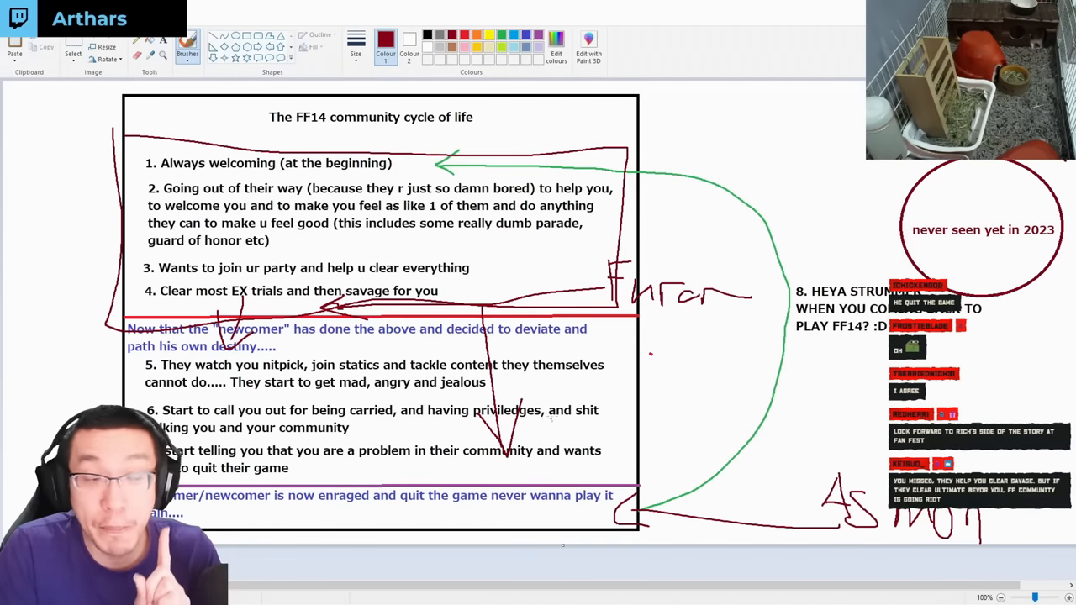
mouse_move(684, 413)
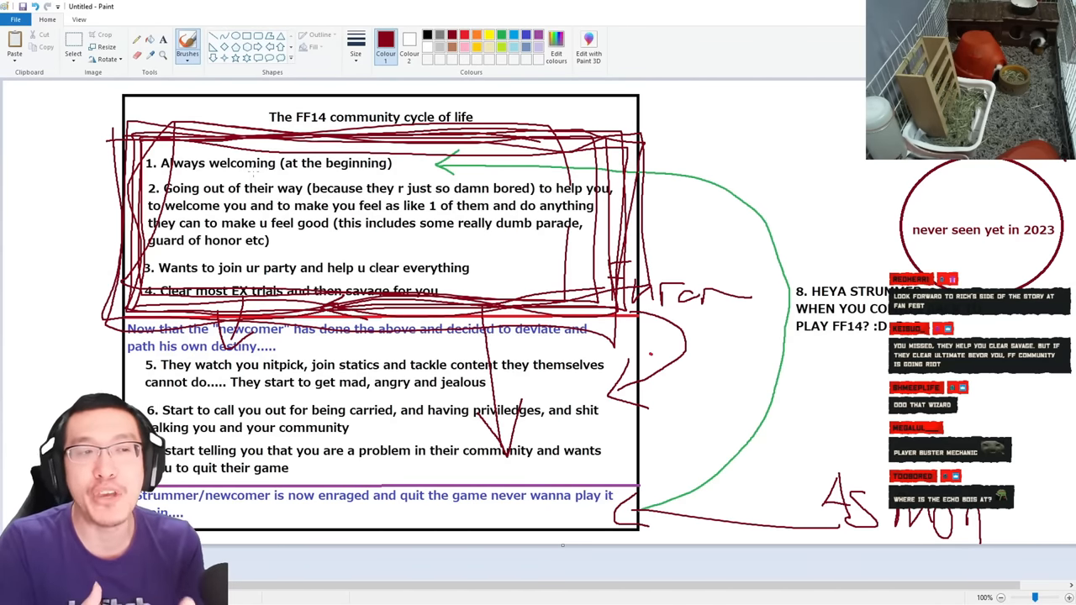
mouse_move(205, 75)
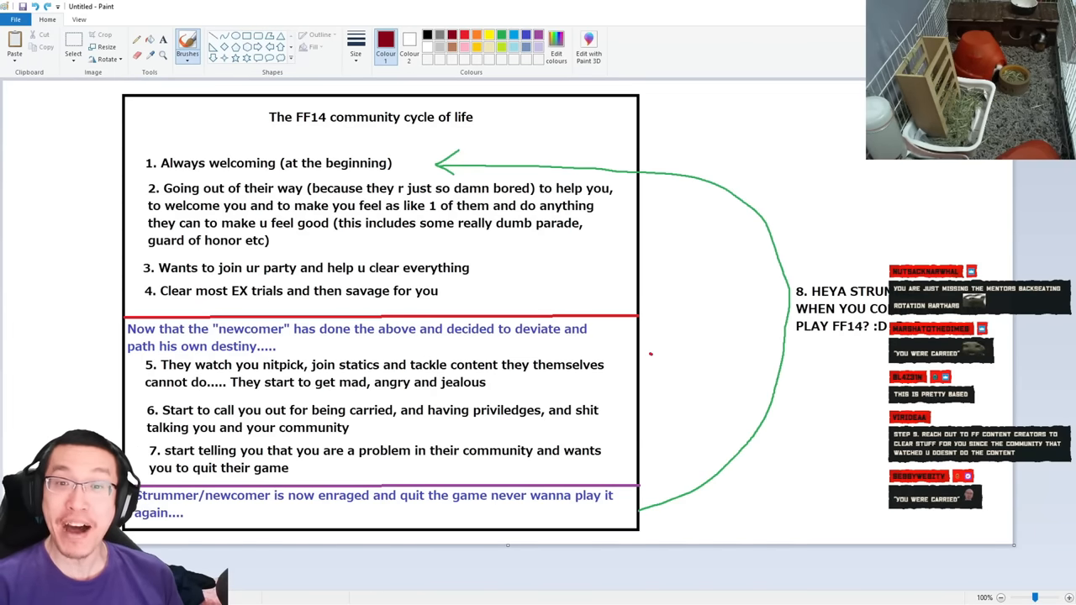
scroll("down", 3)
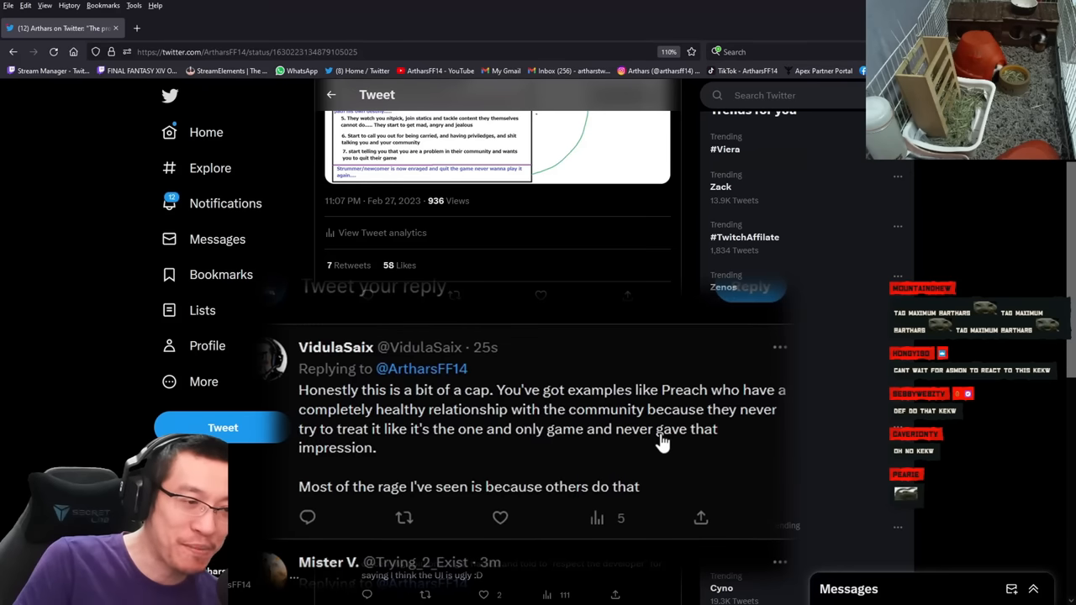
mouse_move(491, 448)
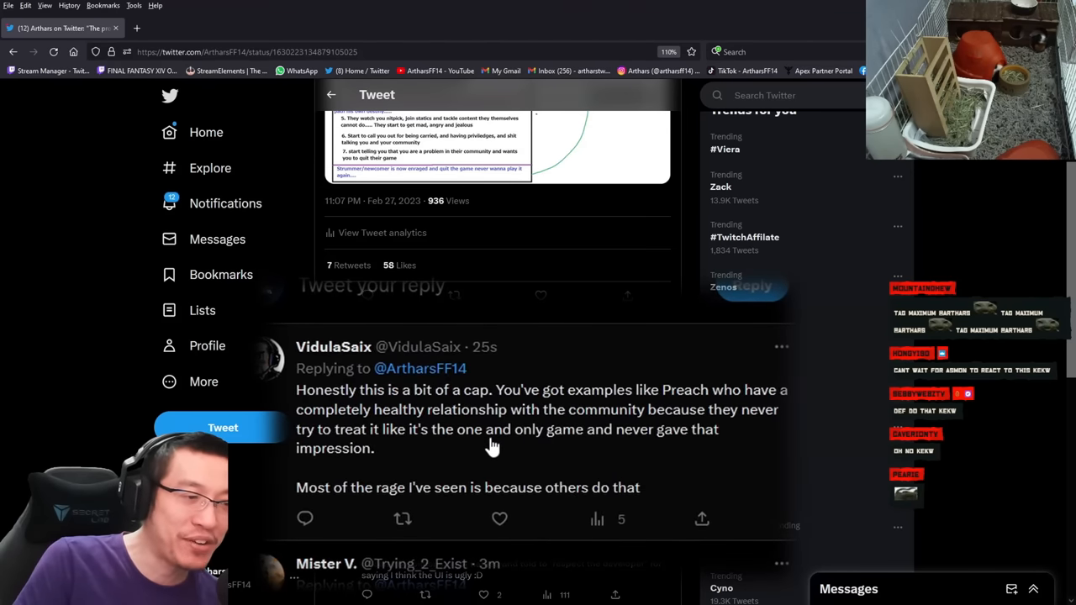
left_click(498, 148)
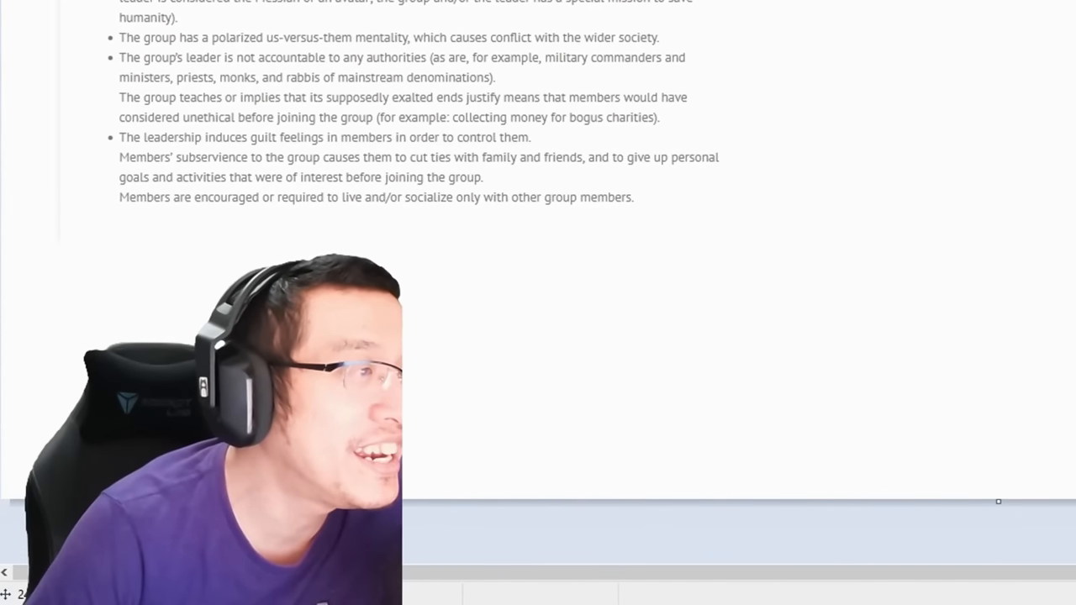
Step: Scroll down the checklist to the first group-characteristic items to be ticked
scroll("down", 3)
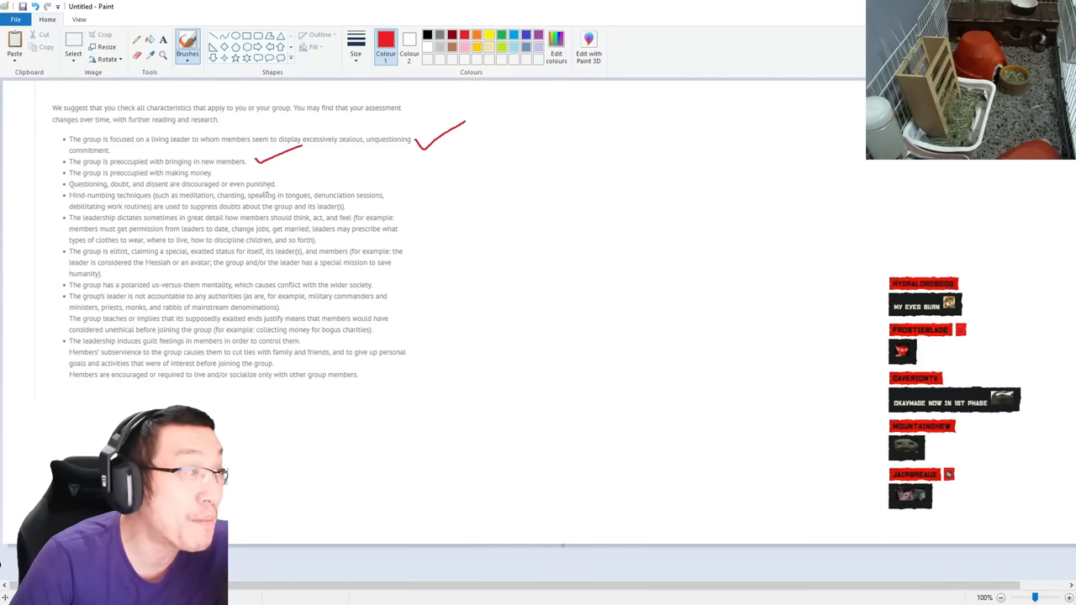
Step: Draw red ticks beside further checklist characteristics down to the us-versus-them item
left_click_drag(285, 182, 316, 172)
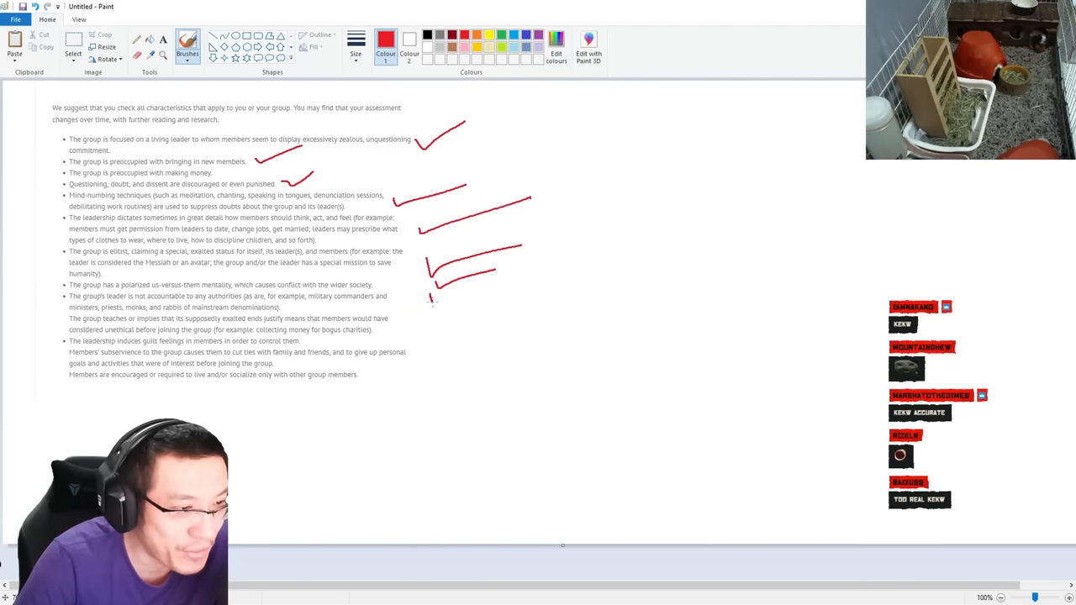
left_click_drag(429, 299, 521, 285)
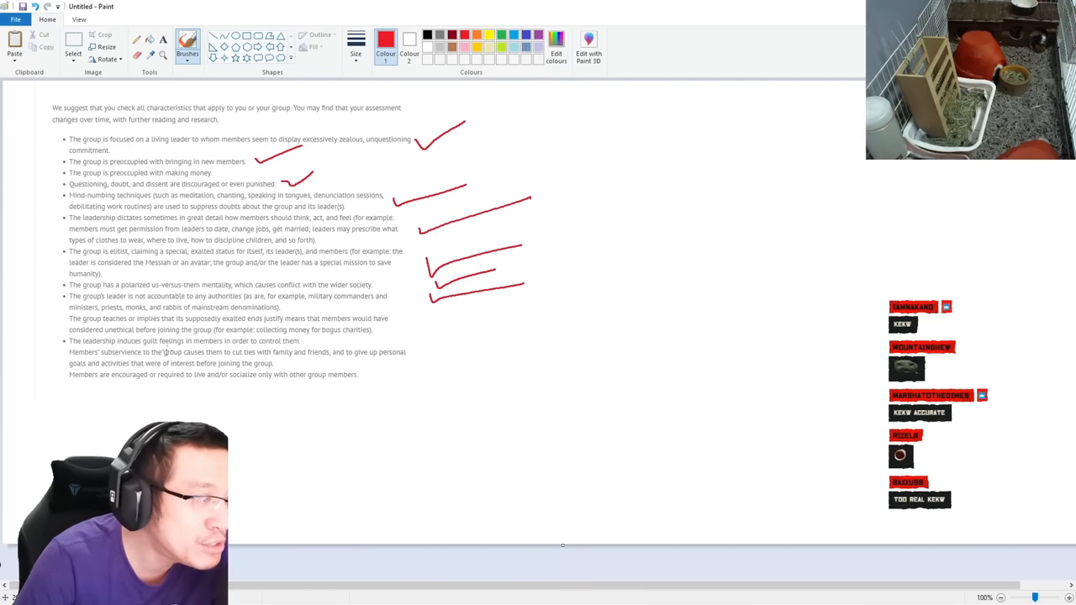